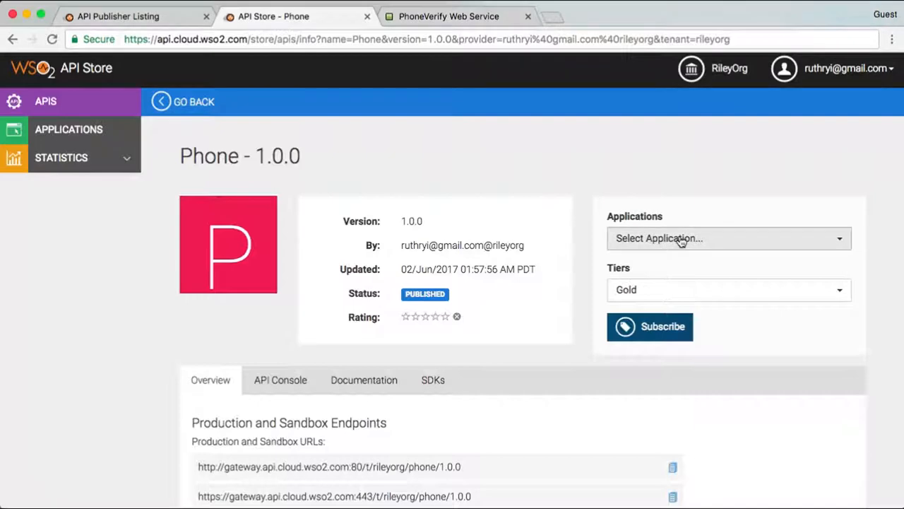
Subscribe MyApplication to the Phone 1.0.0 API, keeping the Gold tier.
{"action": "left_click", "coordinate": [727, 237]}
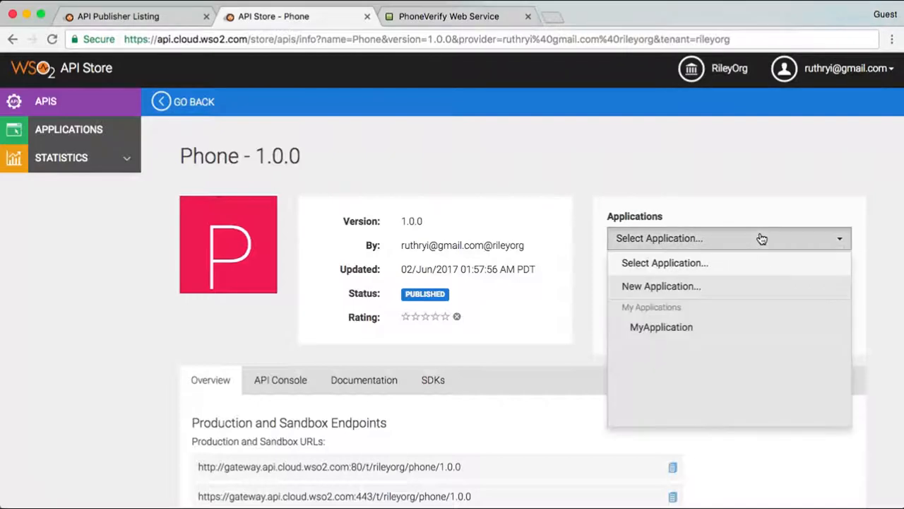
{"action": "left_click", "coordinate": [661, 326]}
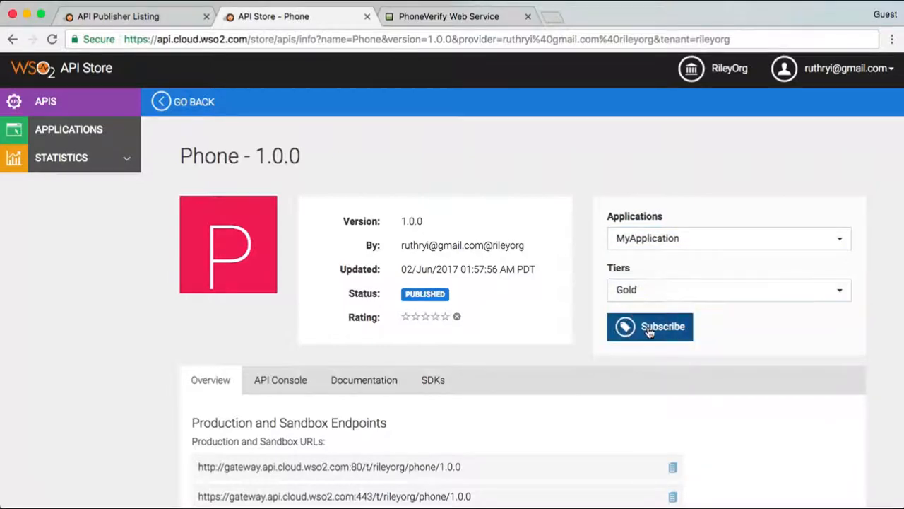
{"action": "left_click", "coordinate": [650, 326]}
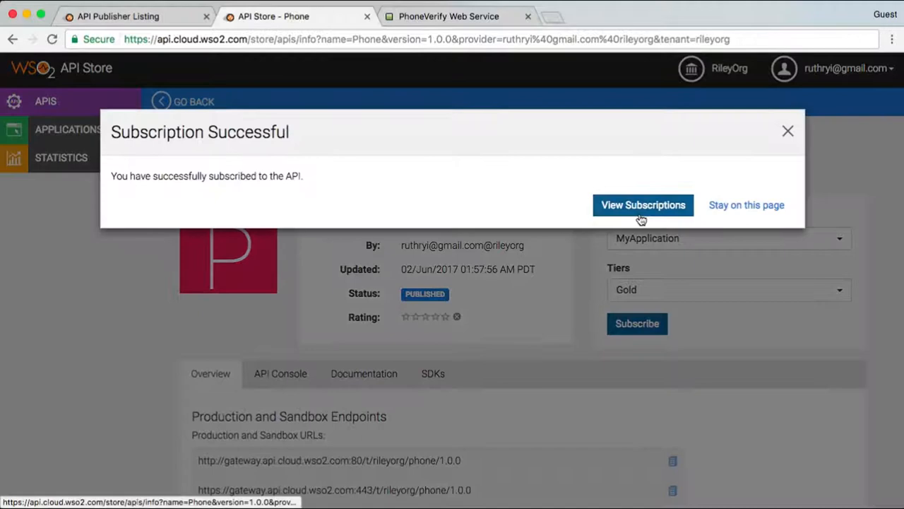
Generate MyApplication's production keys with access token validity -1 (non-expiring).
{"action": "left_click", "coordinate": [642, 205]}
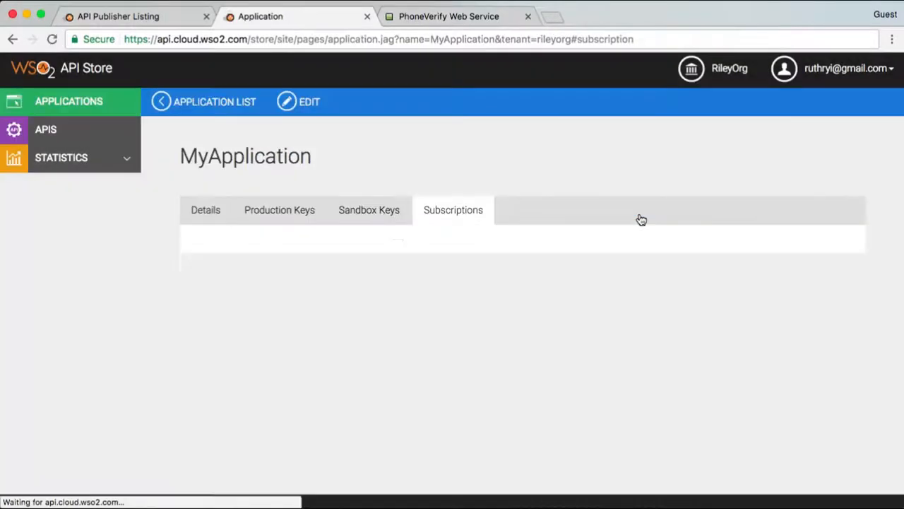
{"action": "left_click", "coordinate": [452, 209]}
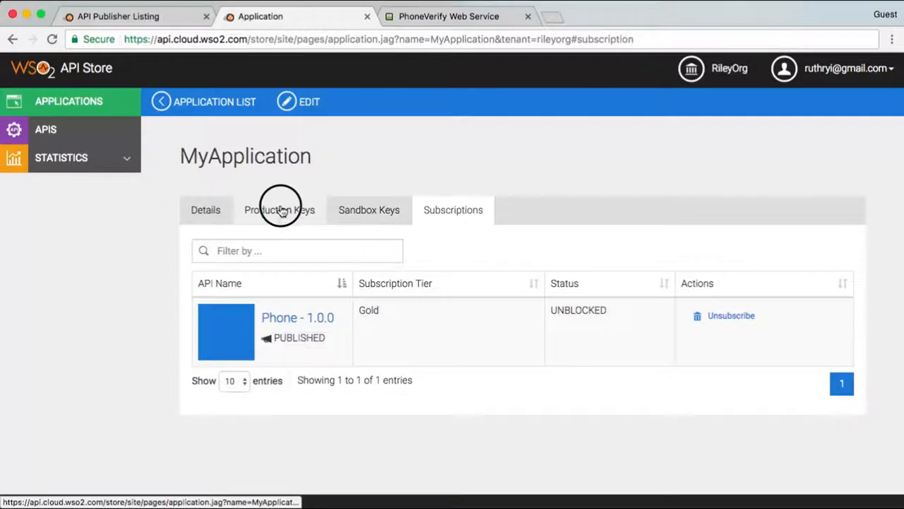
{"action": "left_click", "coordinate": [280, 209]}
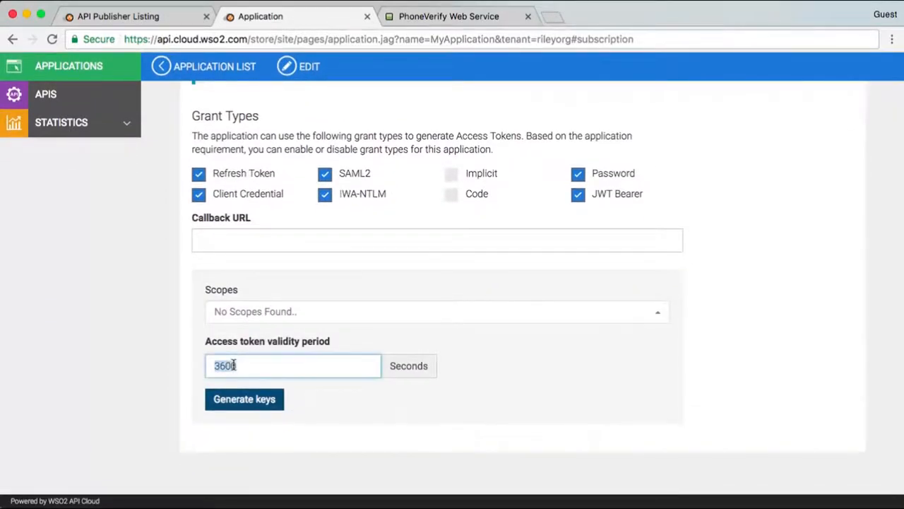
{"action": "type", "text": "-1"}
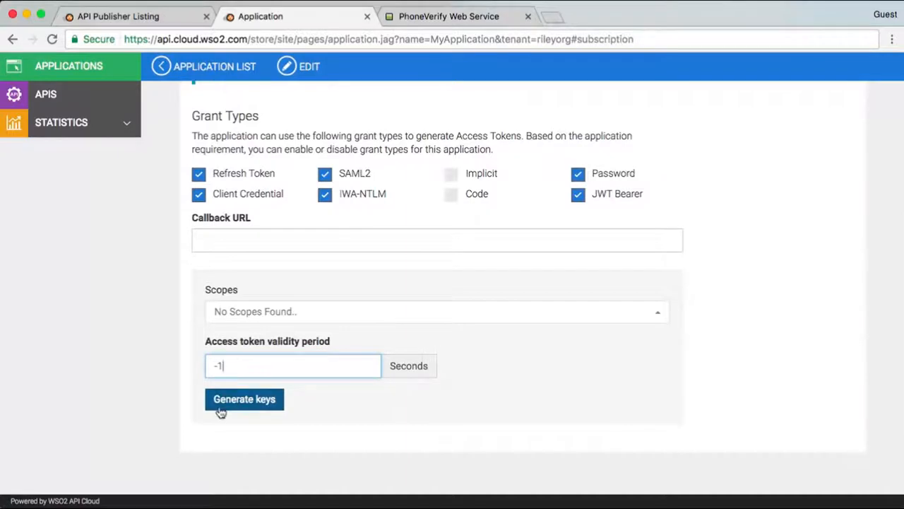
{"action": "left_click", "coordinate": [243, 398]}
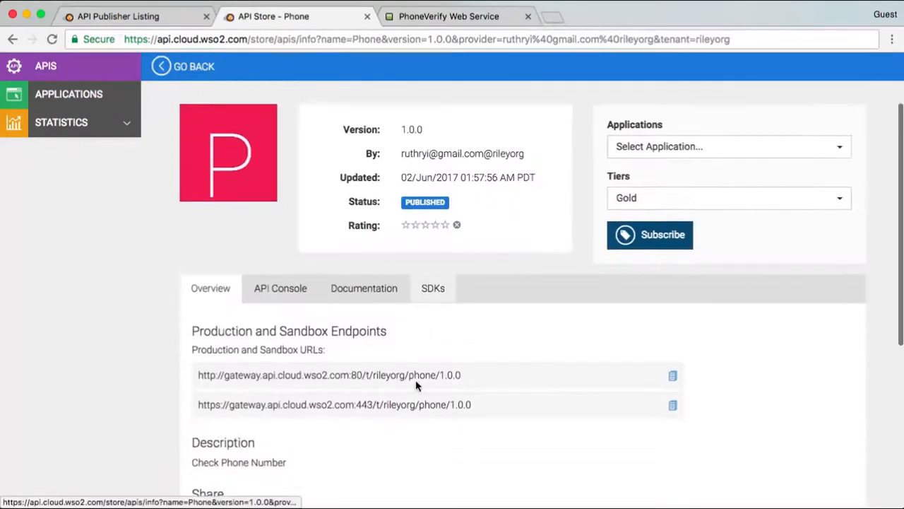
Try GET /CheckPhoneNumber in the API Console, reviewing the 200 XML response and curl command.
{"action": "left_click", "coordinate": [279, 288]}
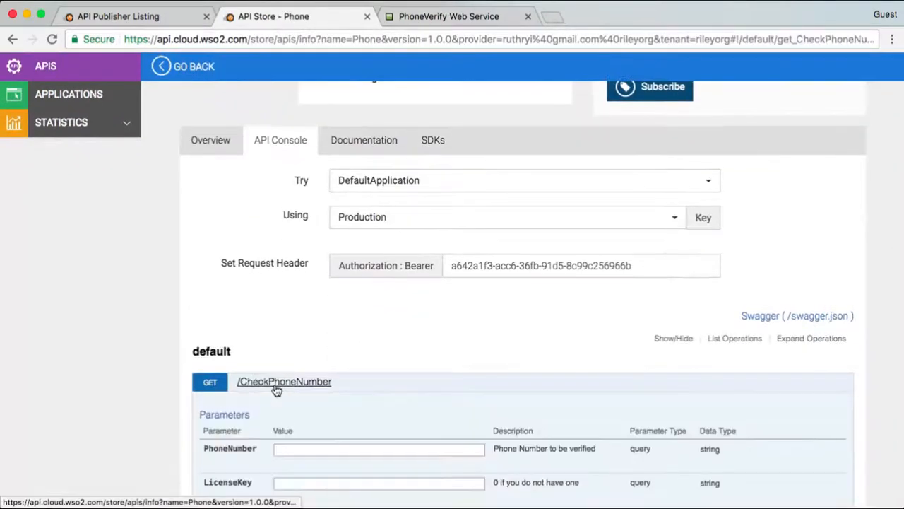
{"action": "scroll", "scroll_direction": "down", "scroll_amount": 3}
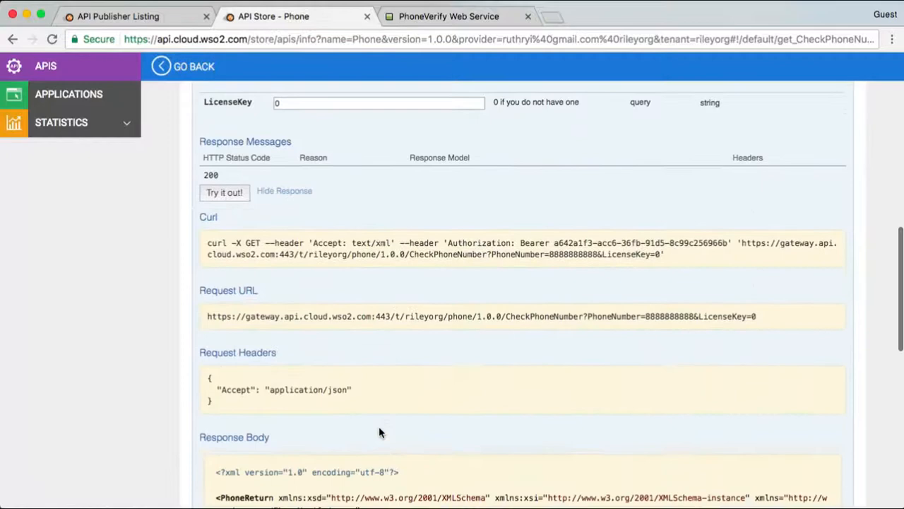
{"action": "scroll", "scroll_direction": "down", "scroll_amount": 3}
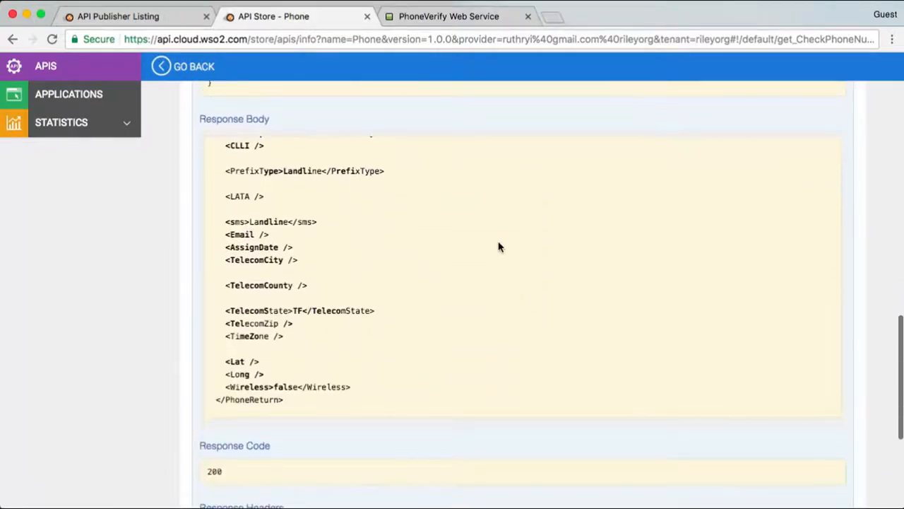
{"action": "scroll", "scroll_direction": "down", "scroll_amount": 3}
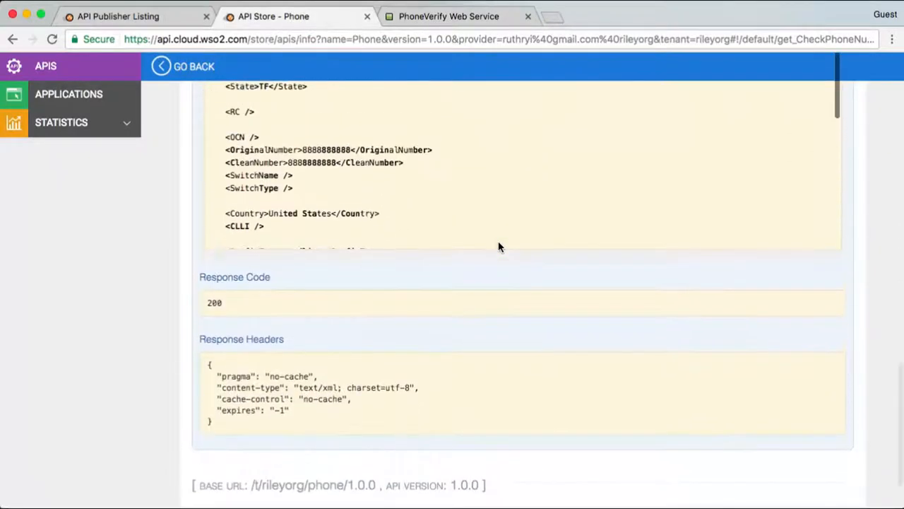
{"action": "scroll", "scroll_direction": "up", "scroll_amount": 3}
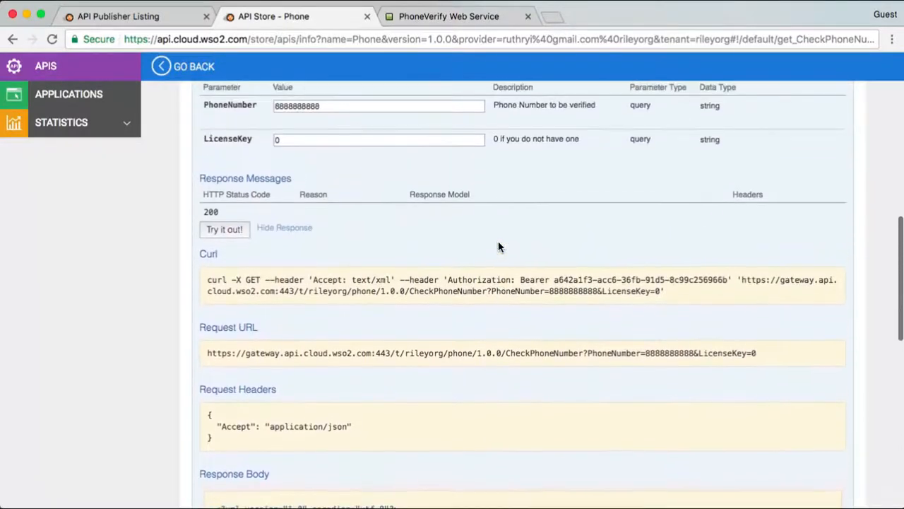
{"action": "scroll", "scroll_direction": "down", "scroll_amount": 3}
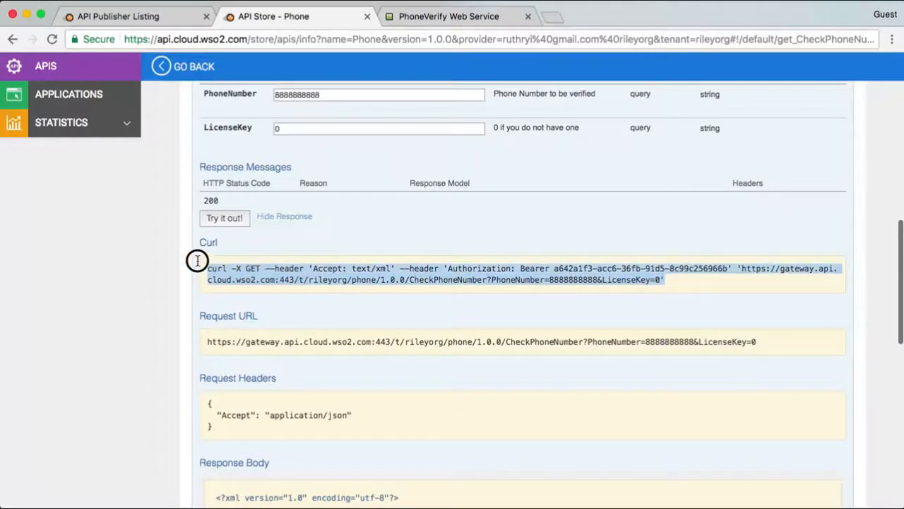
{"action": "mouse_move", "coordinate": [177, 67]}
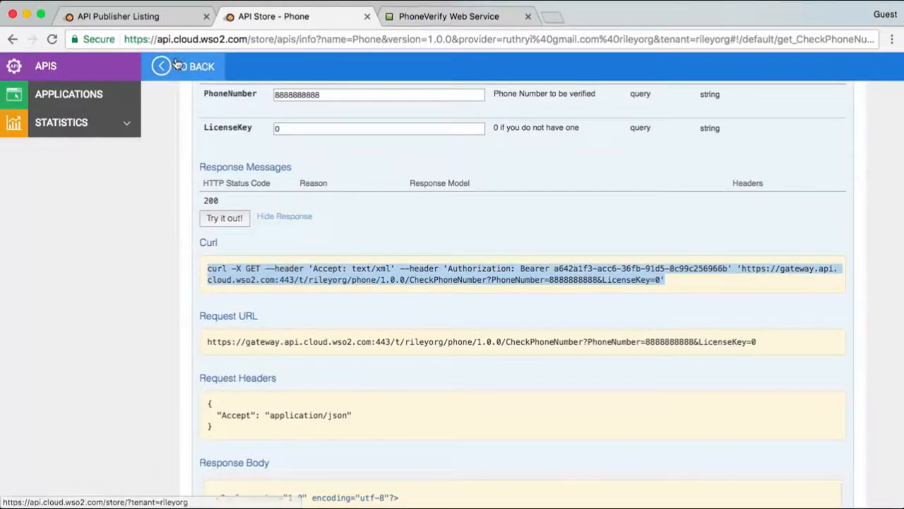